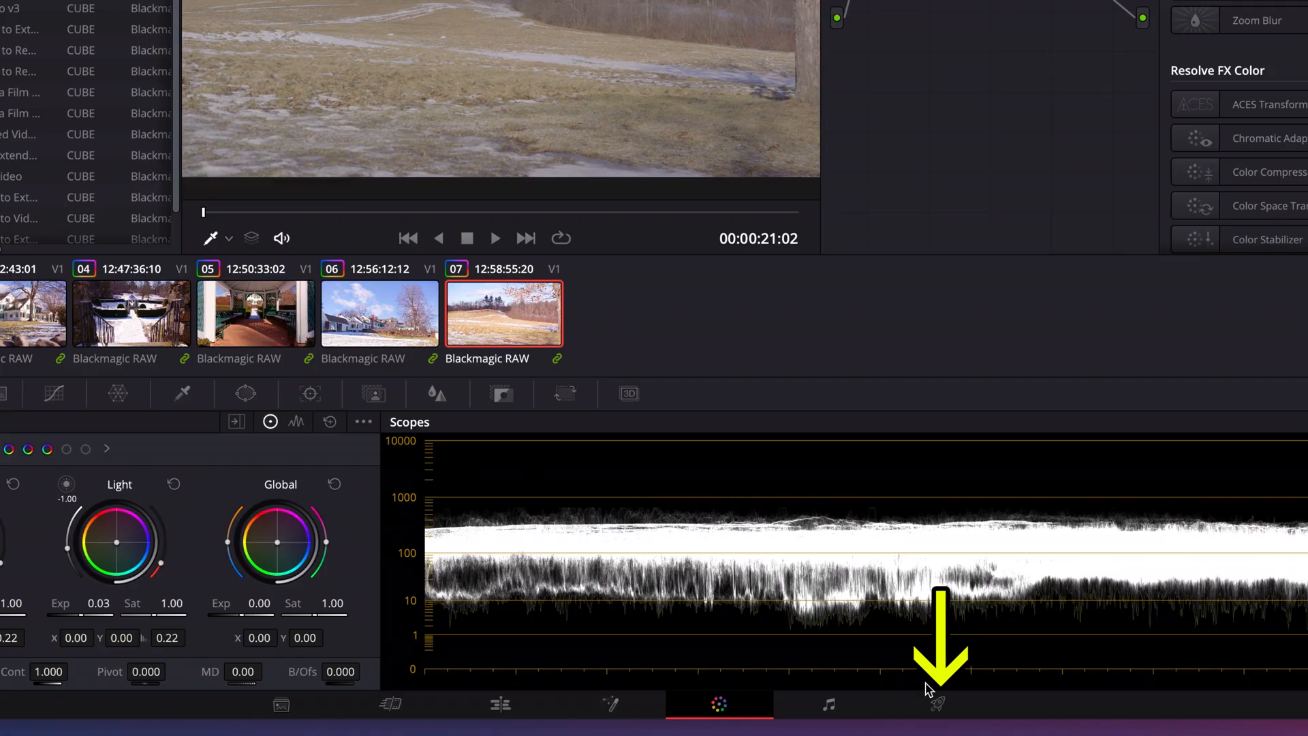
- On the Deliver page, name the render file HDR YOUTUBE TEST CLIP
{"action": "left_click", "coordinate": [938, 703]}
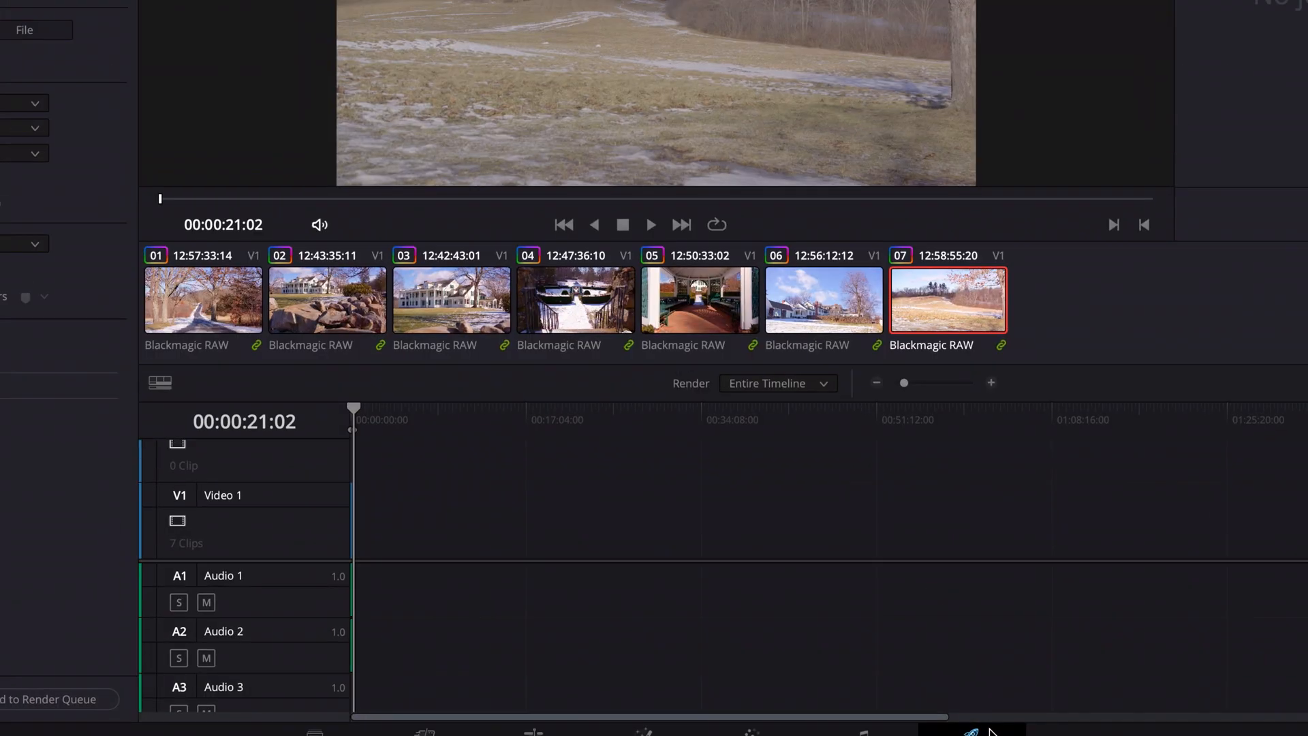
{"action": "left_click", "coordinate": [970, 732]}
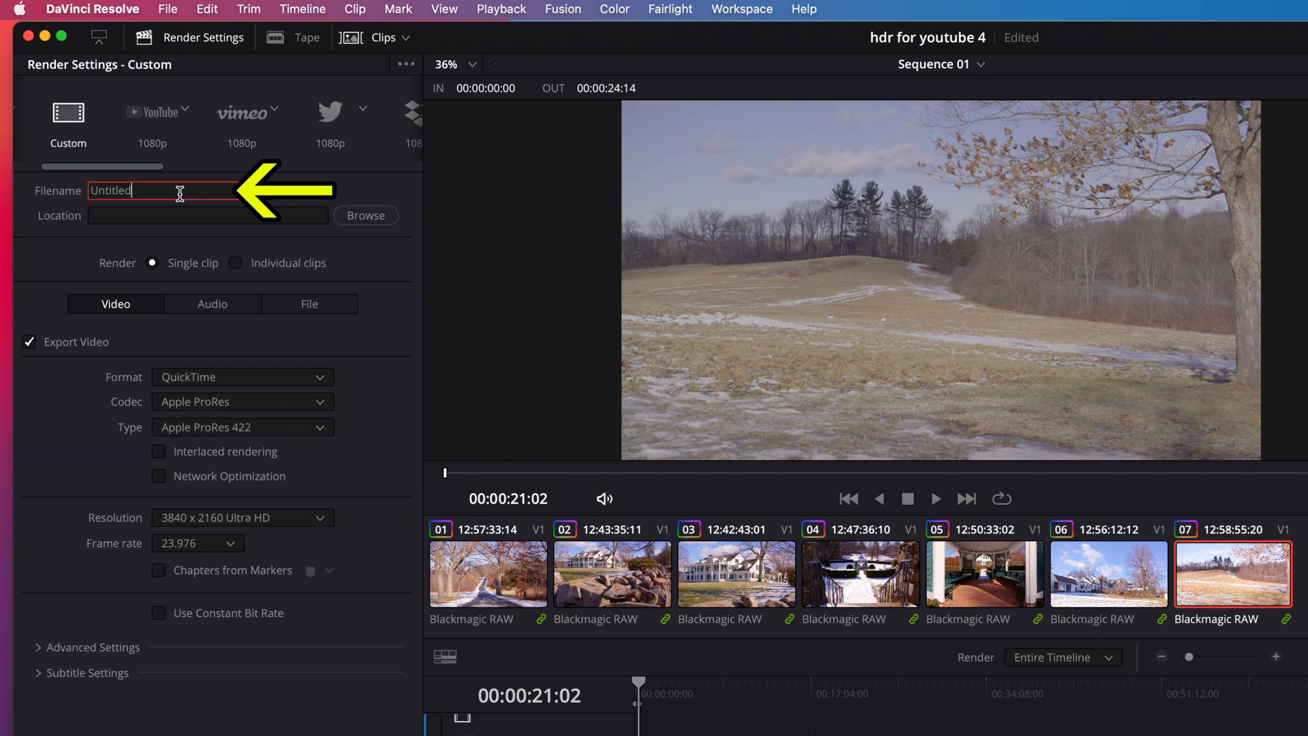
{"action": "type", "text": "HDR YOUTUBE TEST CLIP"}
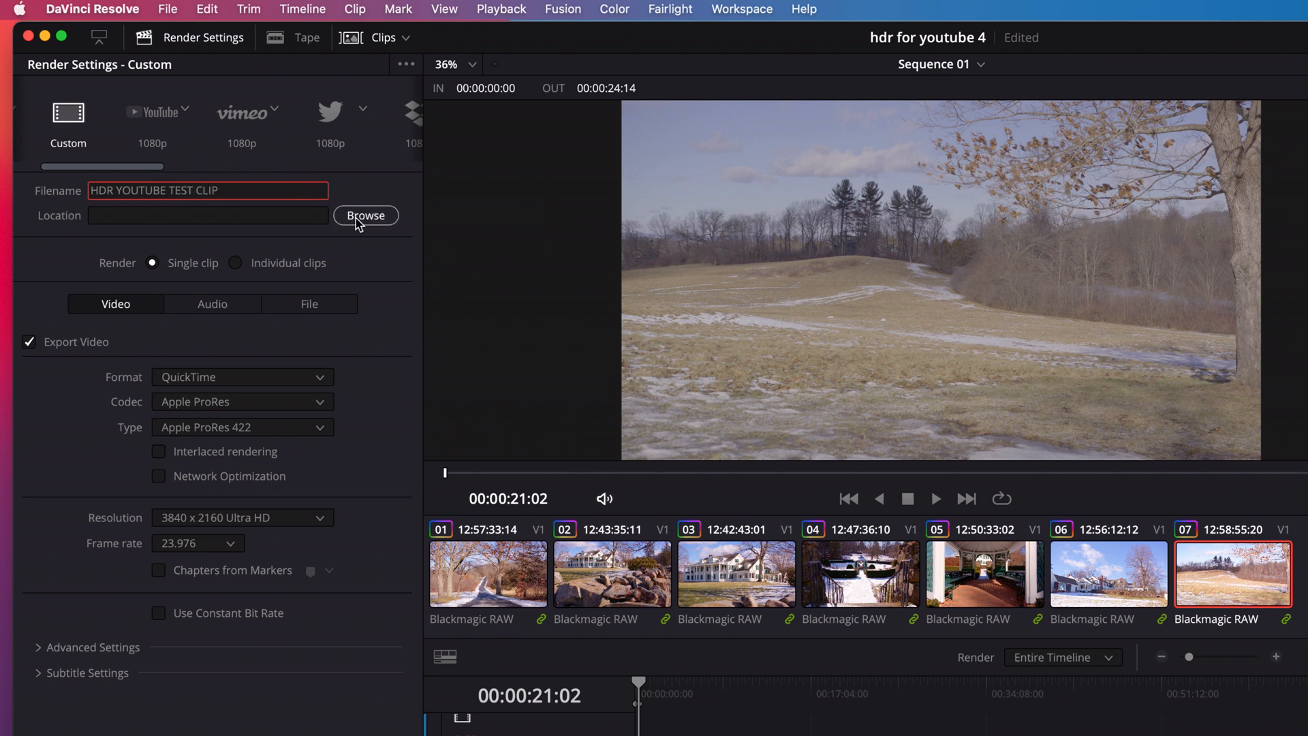
- Choose the HDR WORKFLOW folder on ThunderBay as the render destination
{"action": "left_click", "coordinate": [365, 215]}
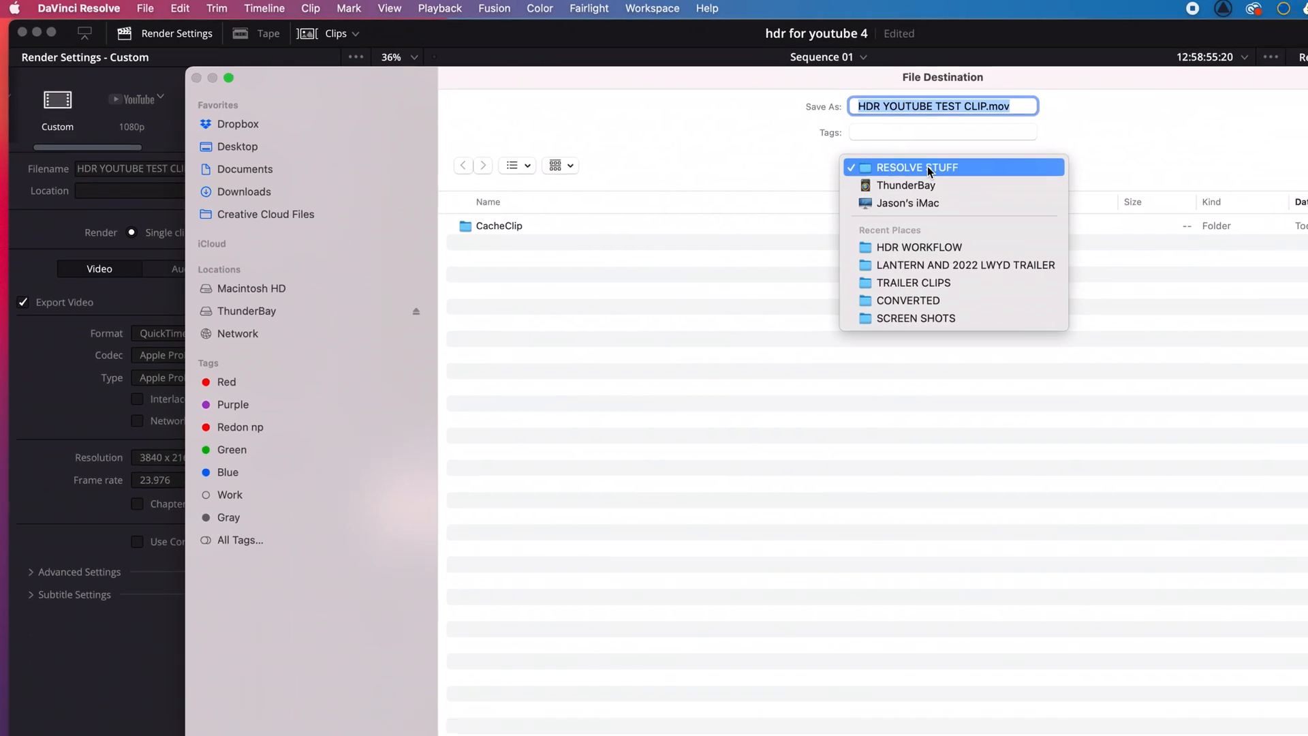
{"action": "left_click", "coordinate": [919, 247]}
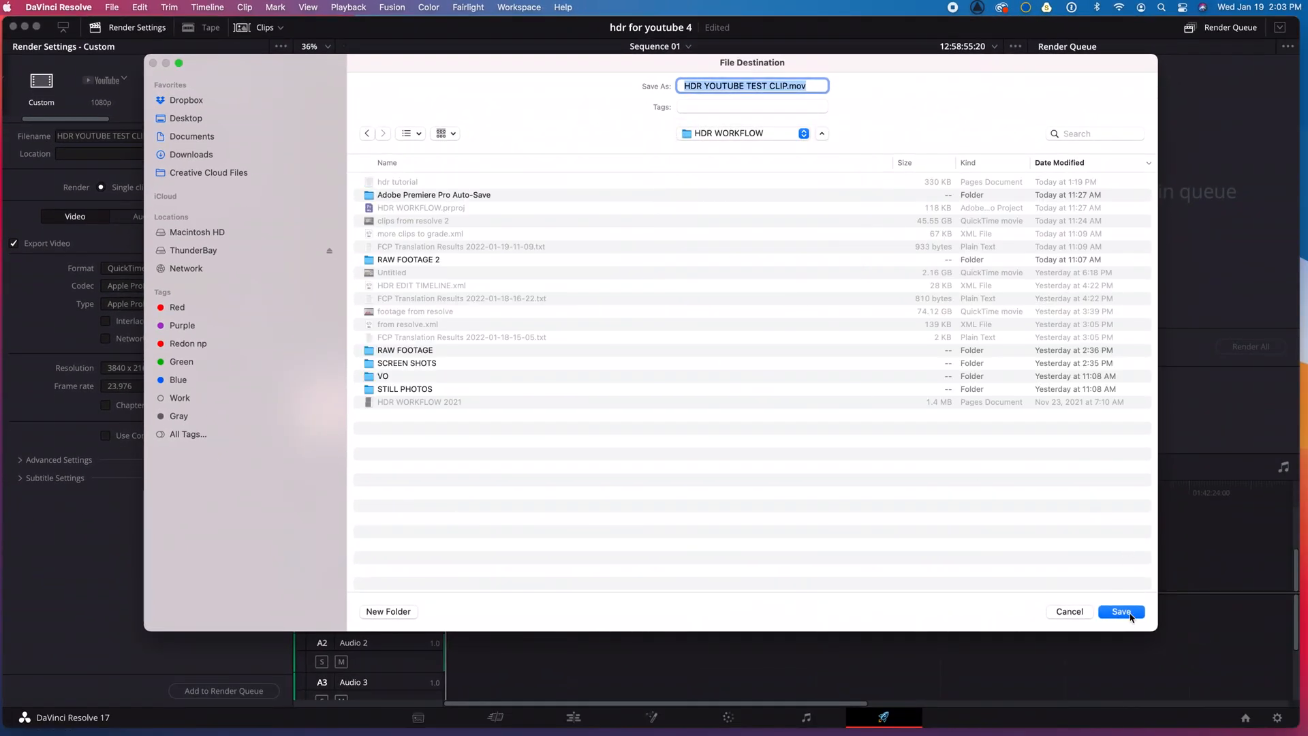
{"action": "left_click", "coordinate": [1122, 612]}
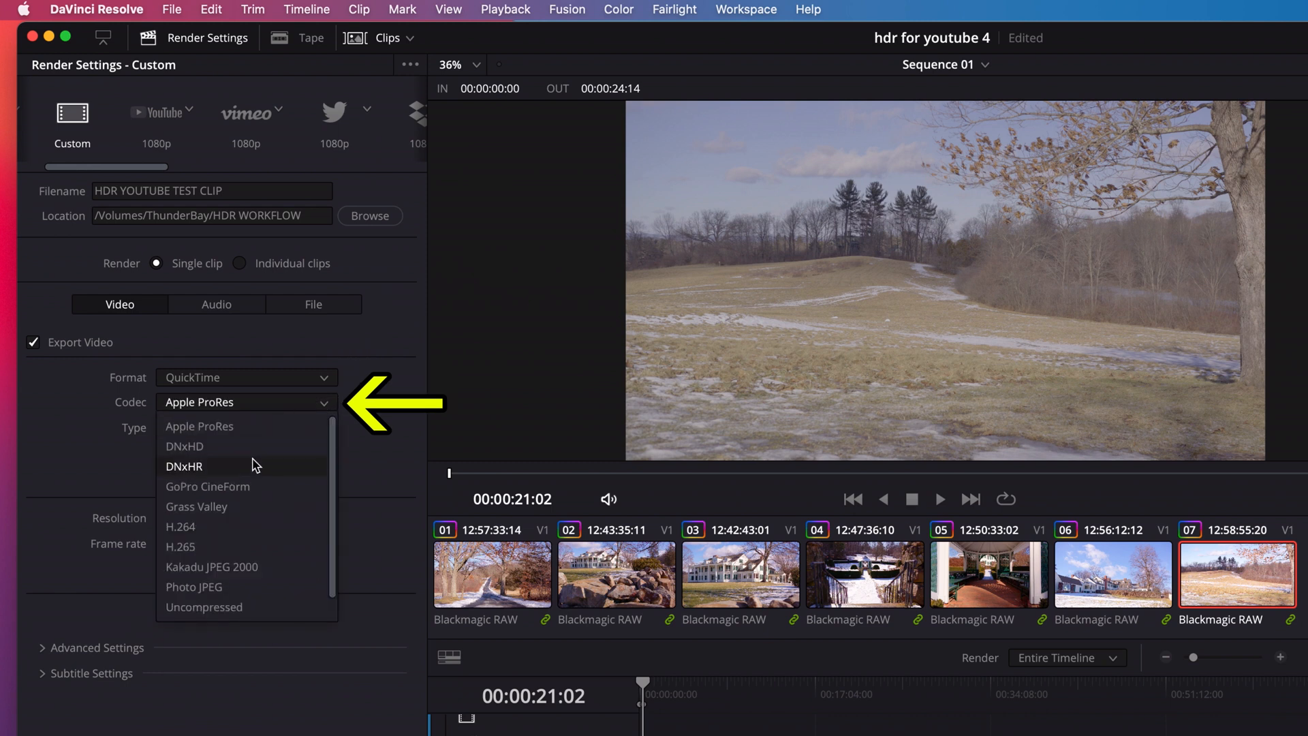
- Set codec DNxHR, type DNxHR HQX 10-bit, queue the job and render it
{"action": "left_click", "coordinate": [184, 467]}
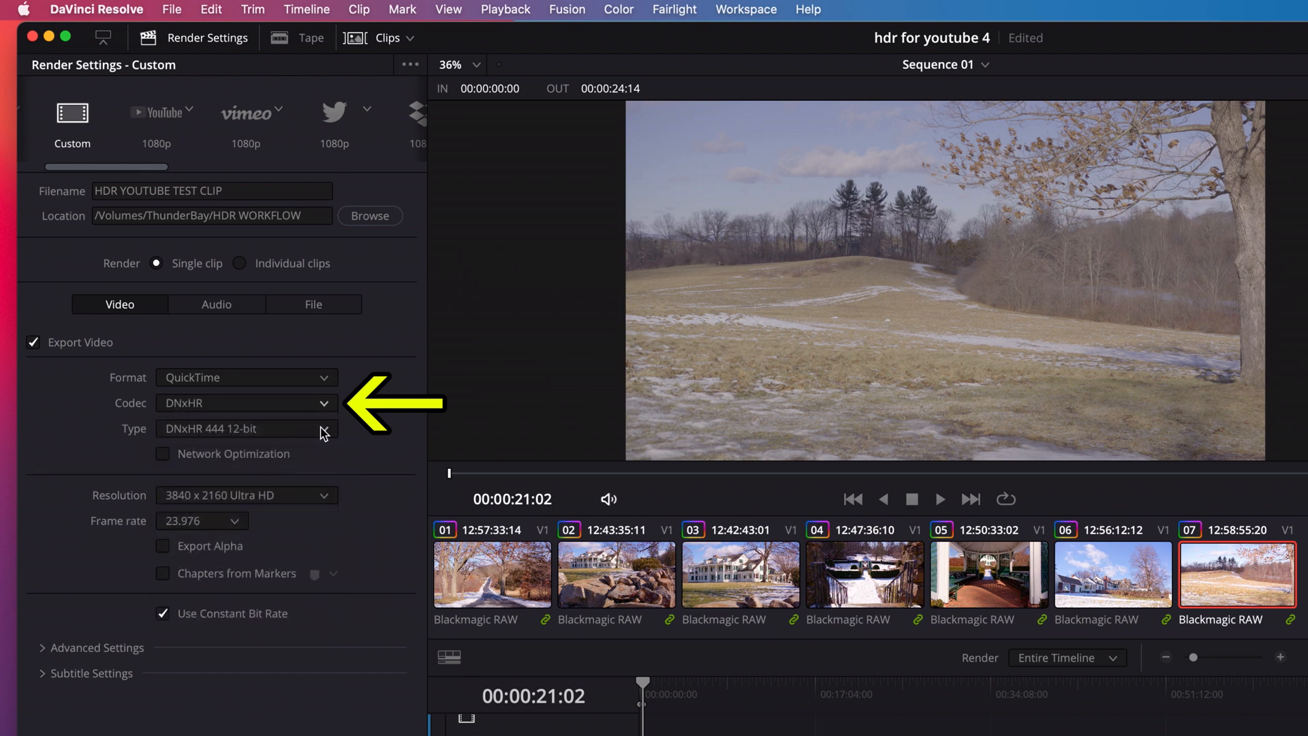
{"action": "left_click", "coordinate": [246, 428]}
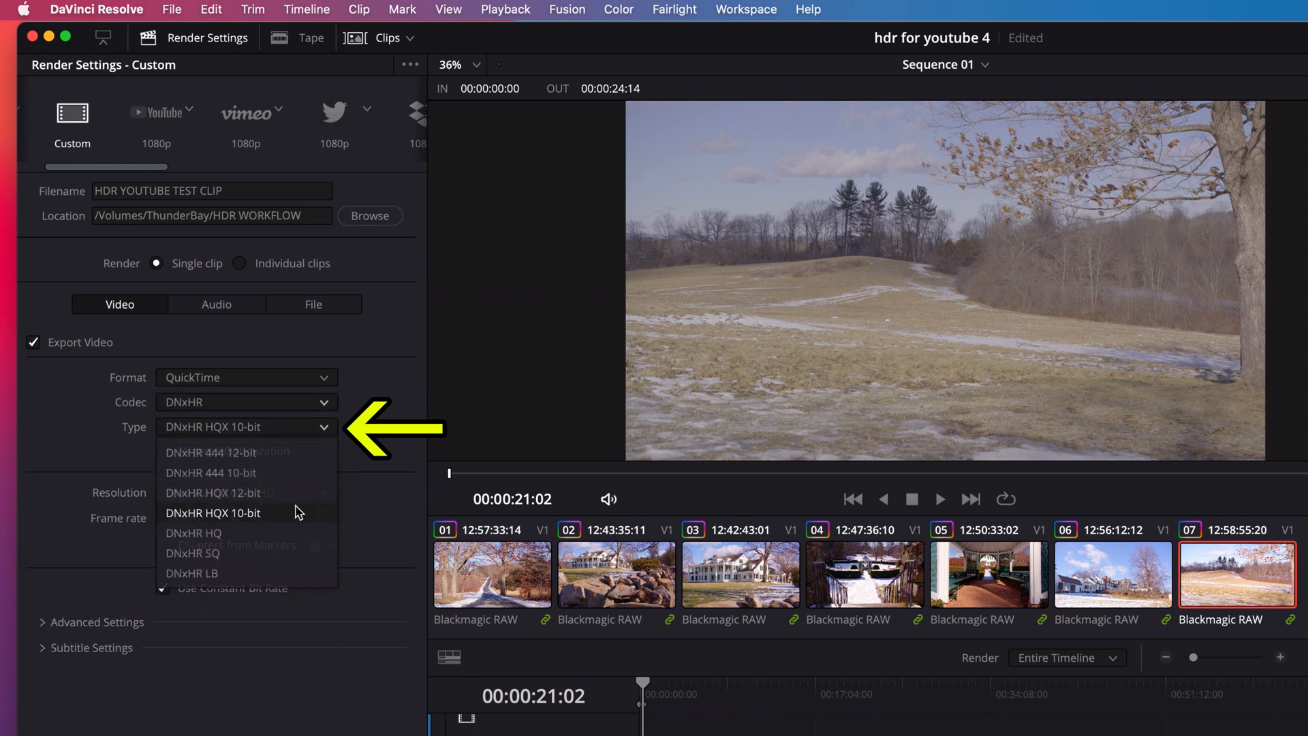
{"action": "left_click", "coordinate": [214, 514]}
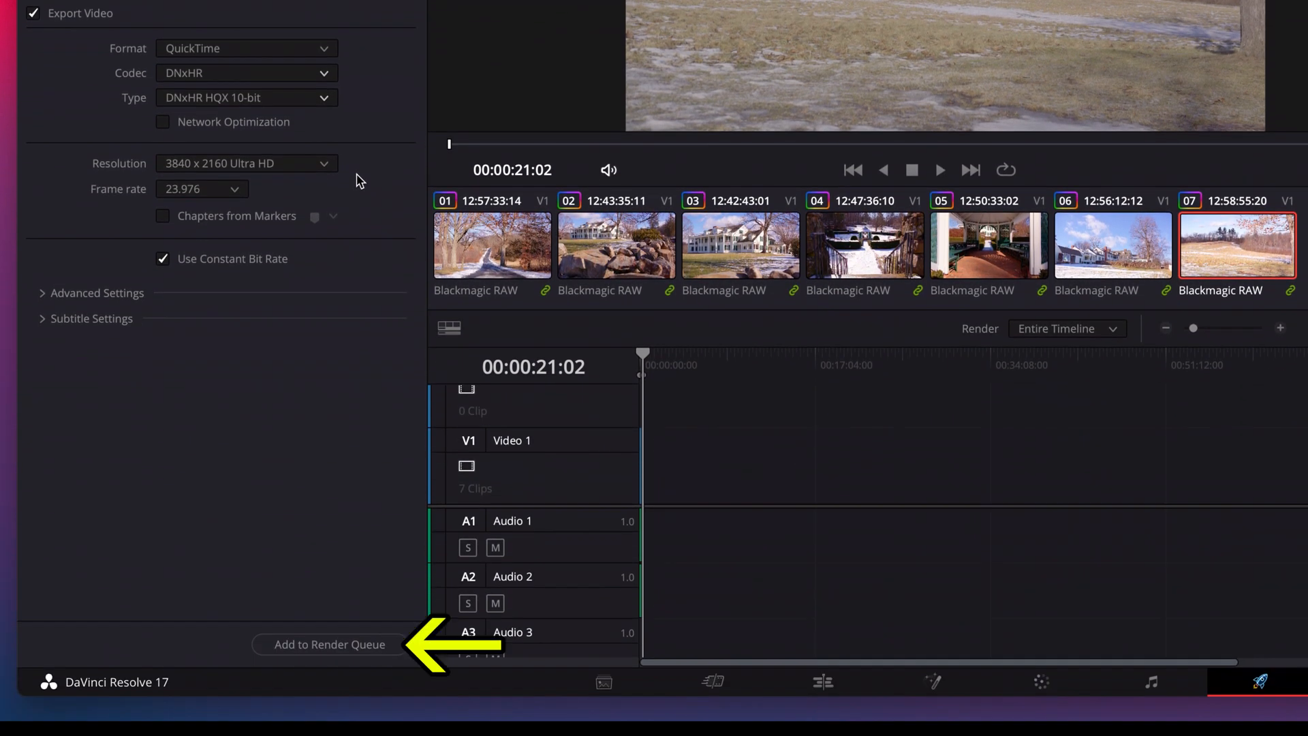
{"action": "left_click", "coordinate": [330, 645]}
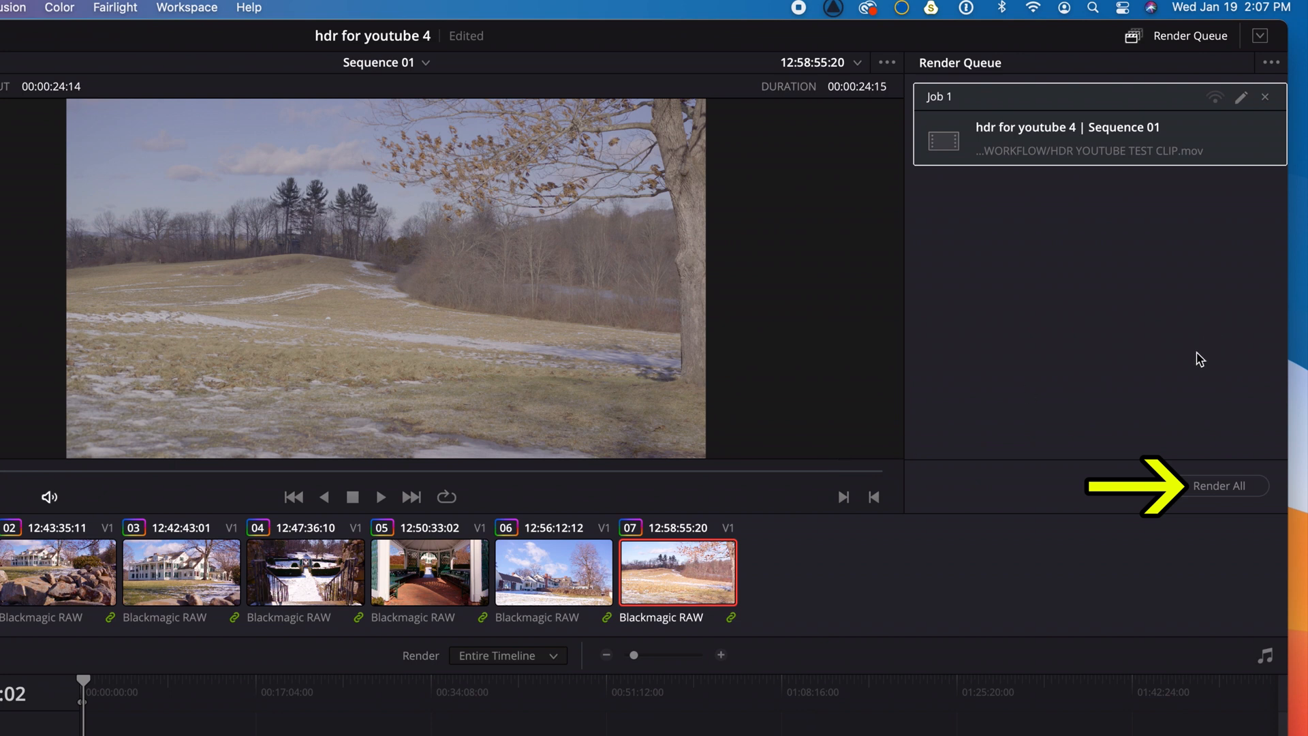
{"action": "left_click", "coordinate": [1219, 485]}
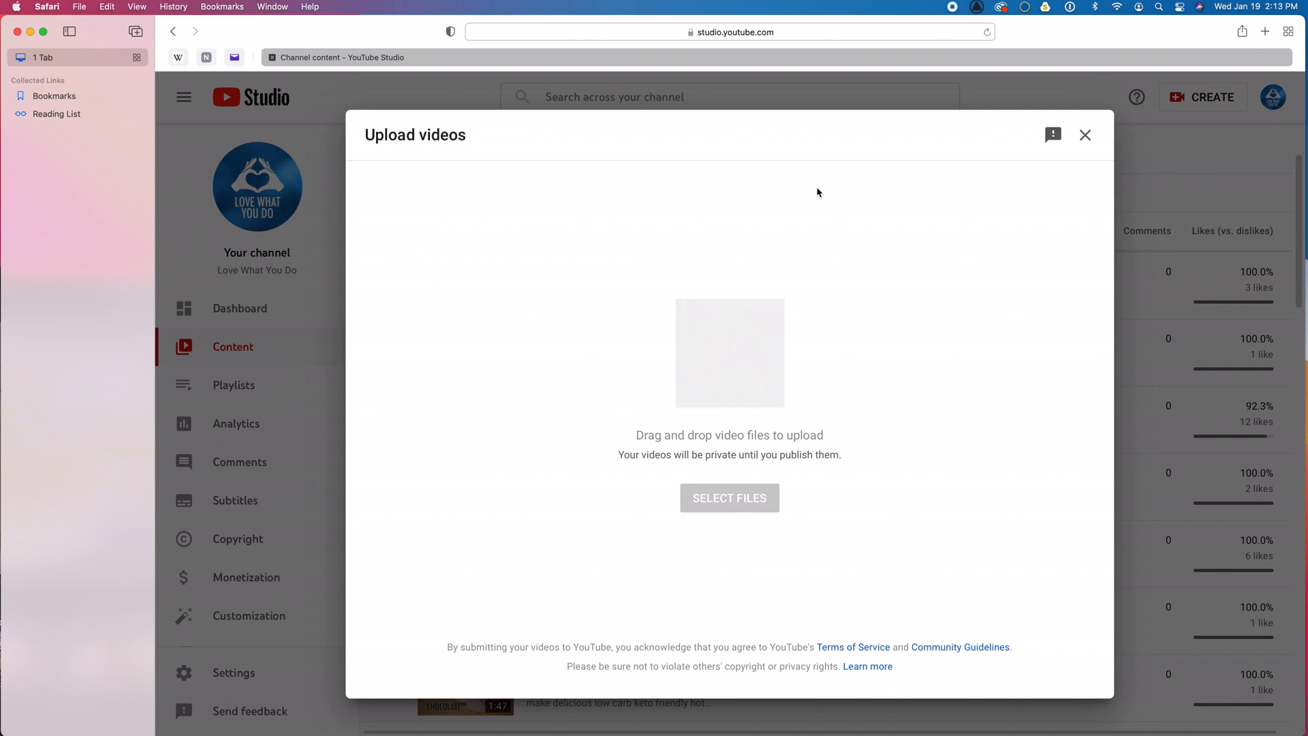
- Select the rendered HDR YOUTUBE TEST CLIP file for upload in YouTube Studio
{"action": "left_click", "coordinate": [727, 497]}
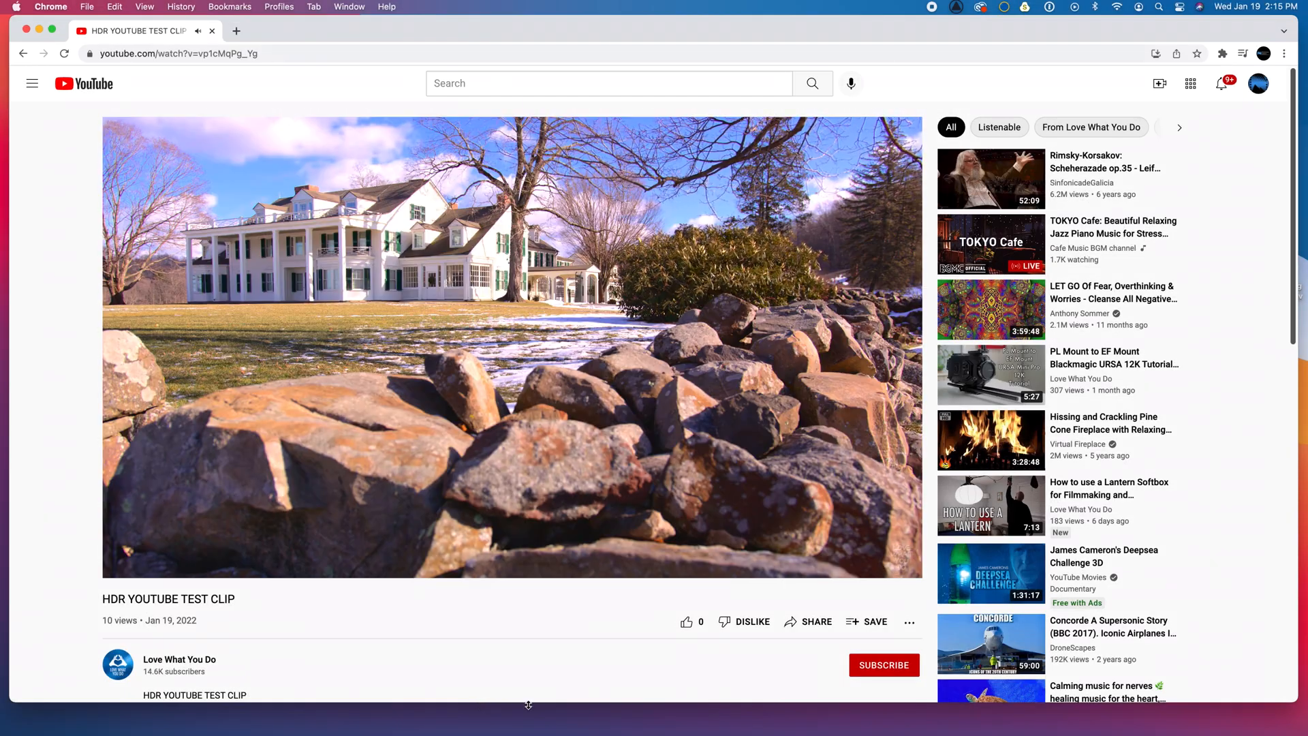
- Show the playing clip's quality options, listing HDR resolutions up to 2160p HDR
{"action": "left_click", "coordinate": [778, 561]}
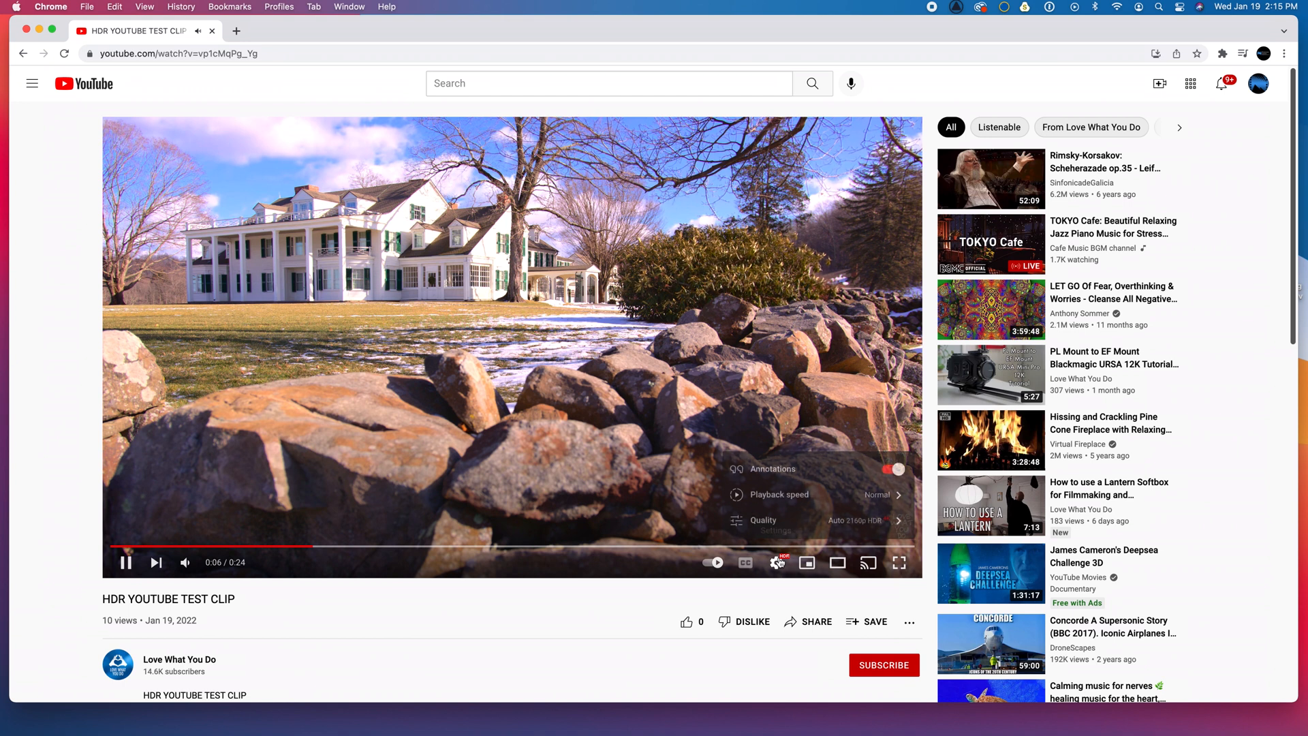
{"action": "left_click", "coordinate": [762, 519]}
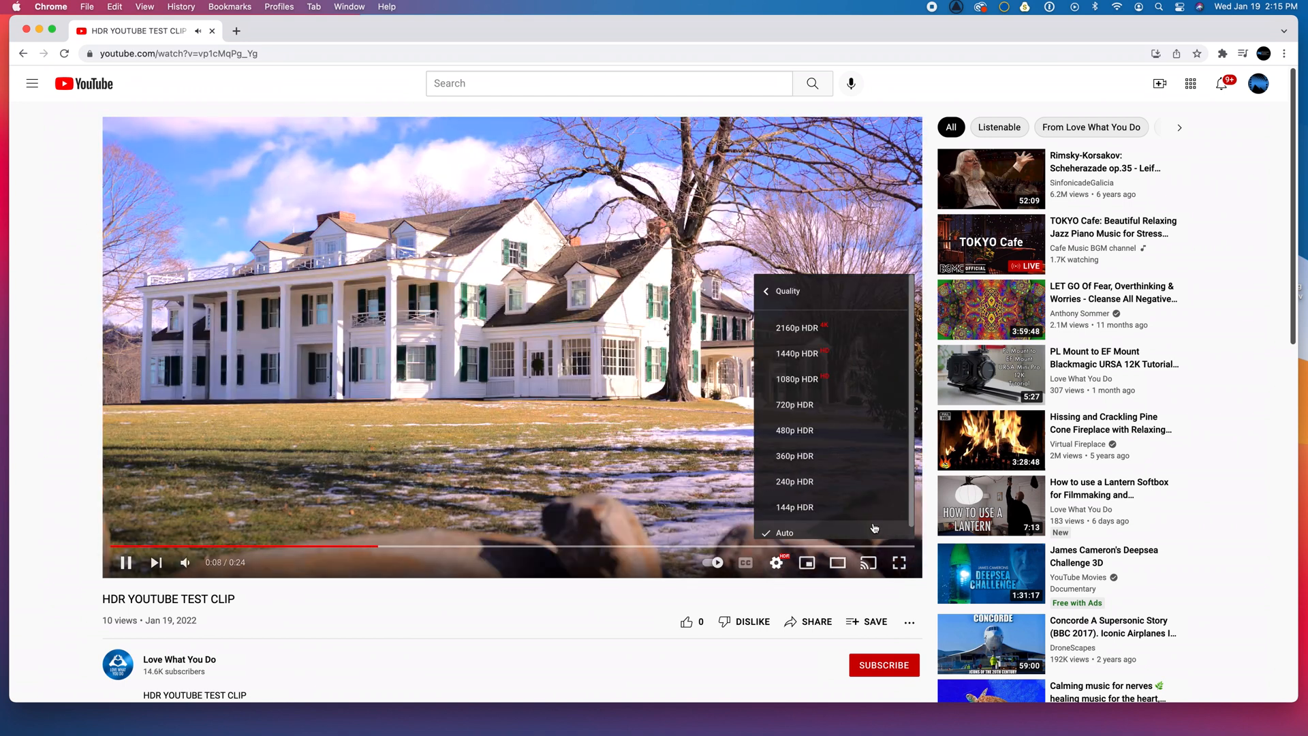